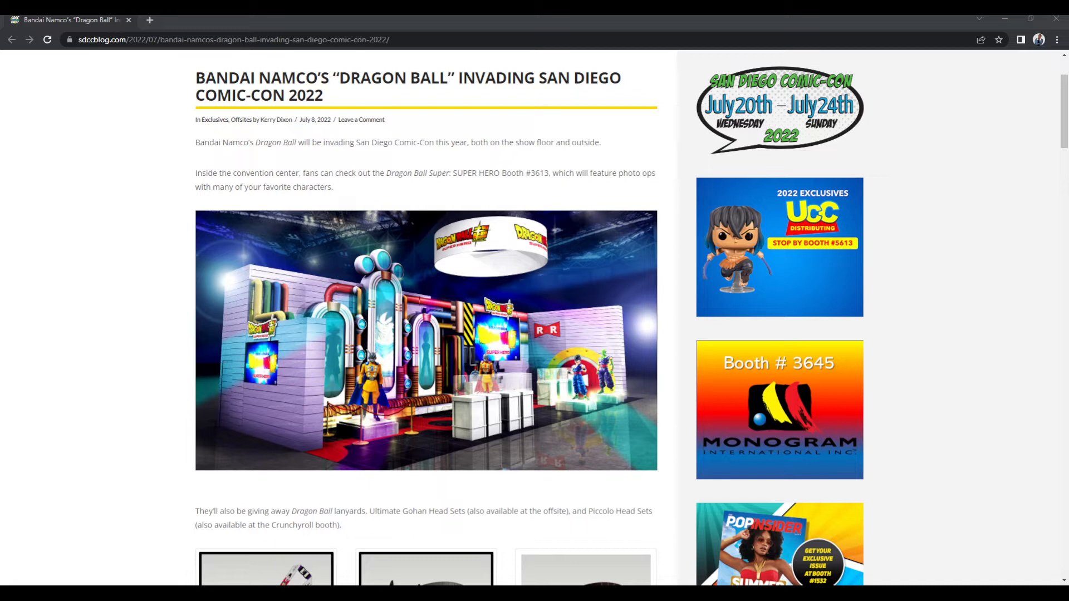
mouse_move(950, 393)
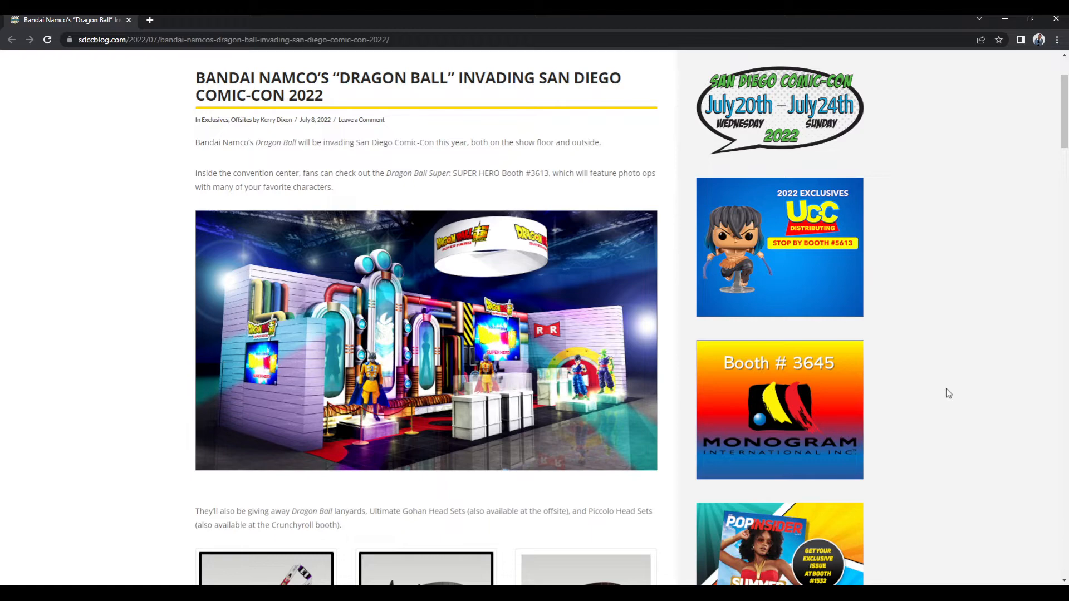
scroll("down", 3)
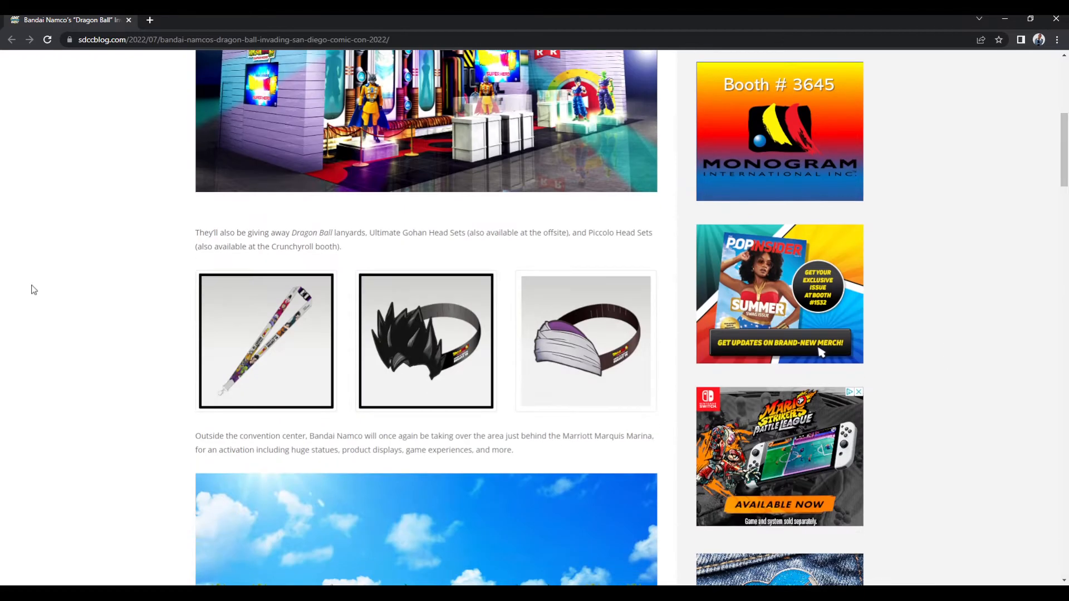
scroll("down", 3)
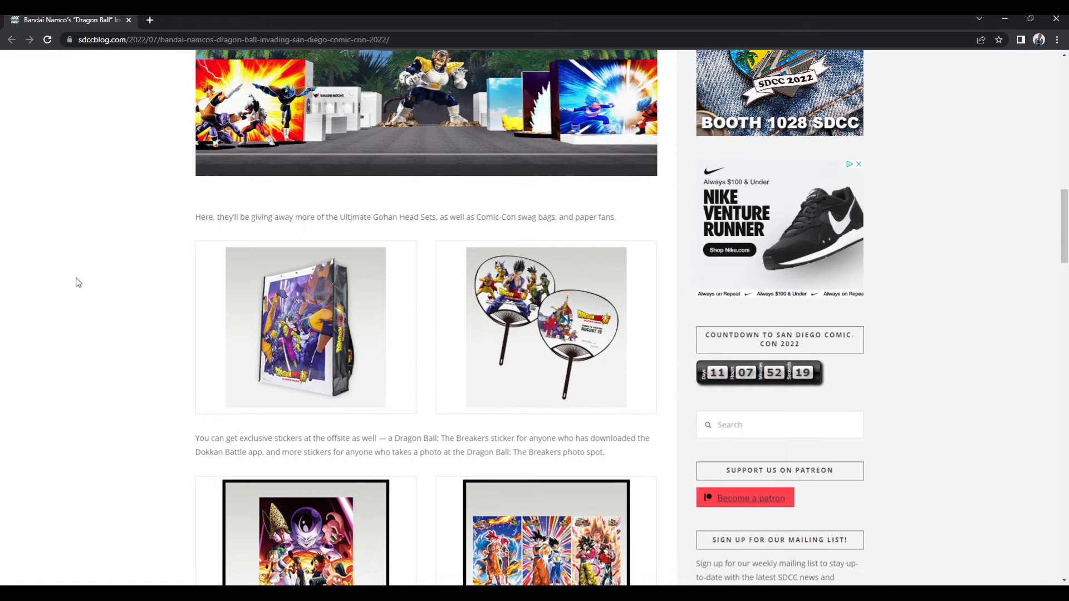
scroll("up", 3)
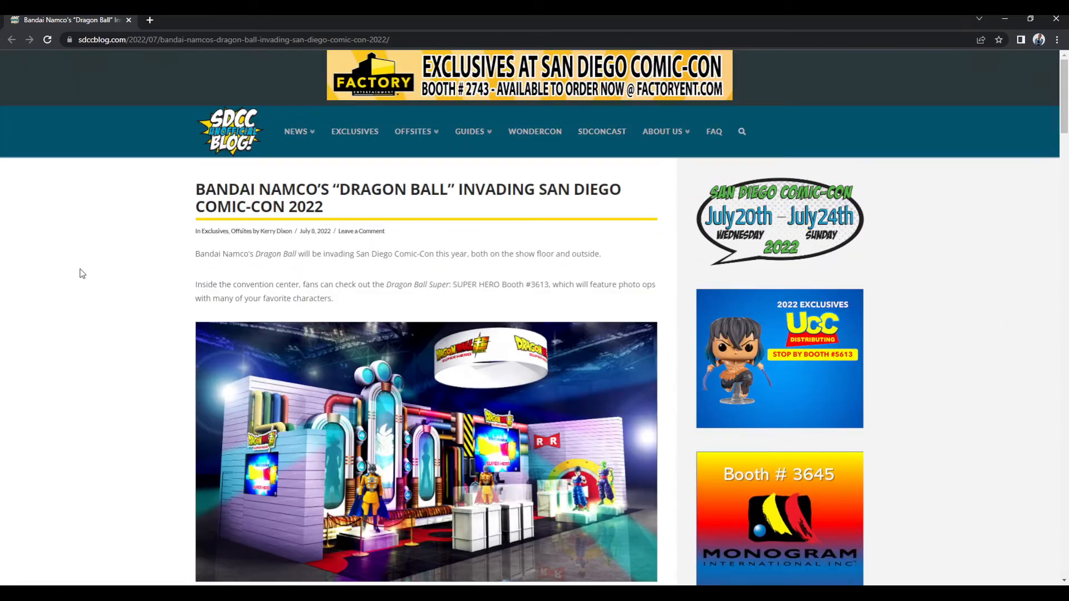
mouse_move(231, 154)
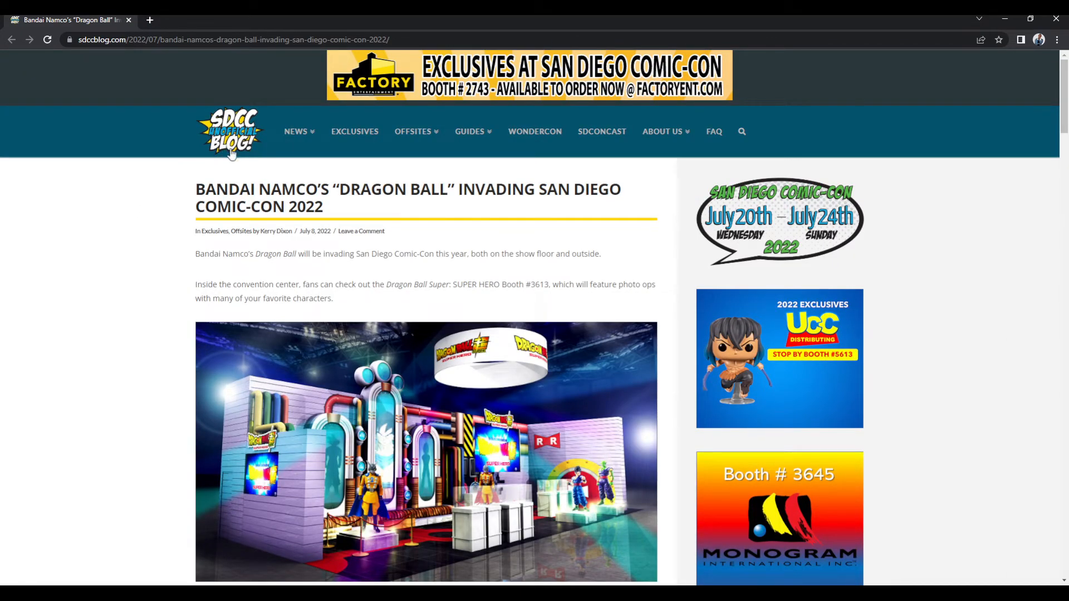
mouse_move(173, 202)
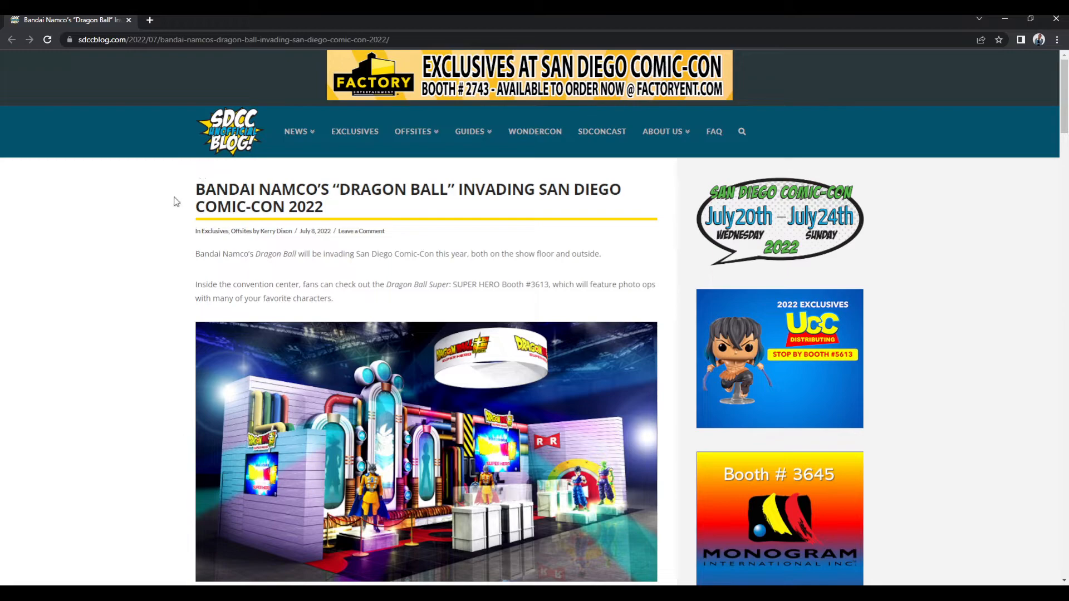
mouse_move(182, 205)
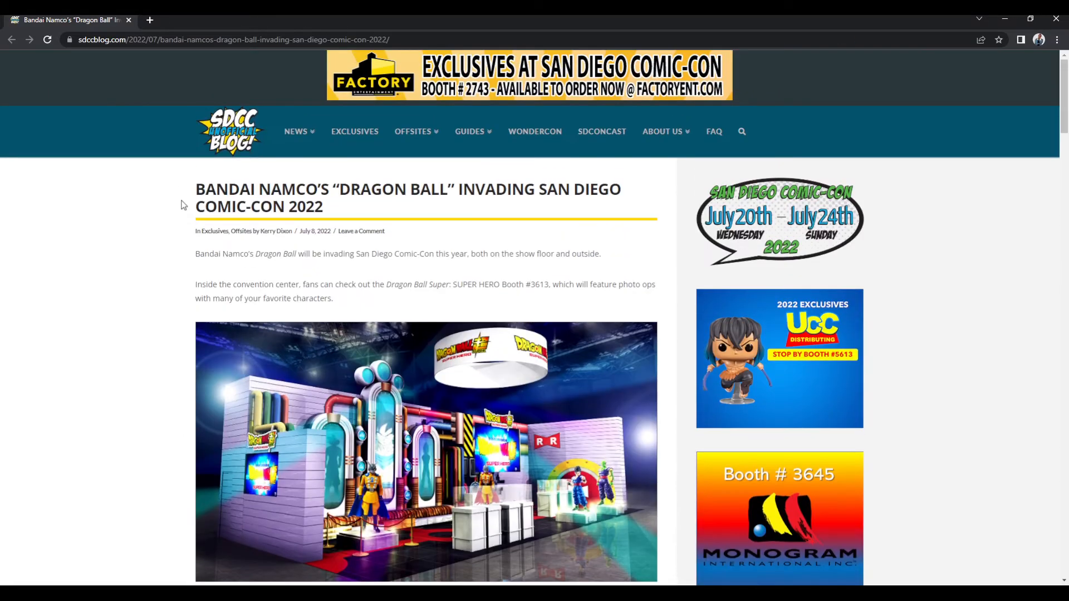
scroll("down", 3)
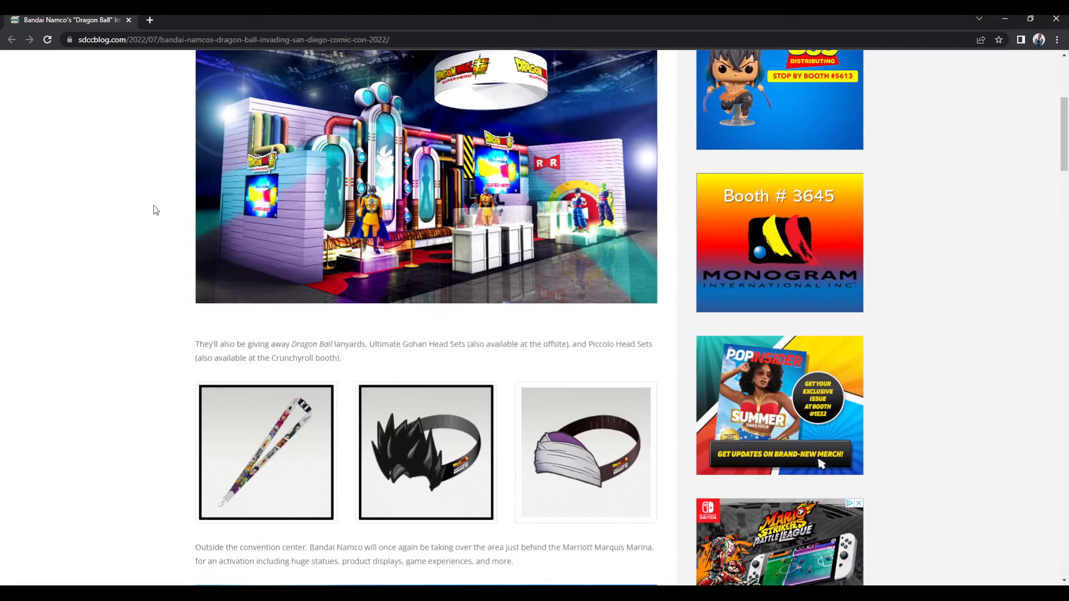
scroll("down", 3)
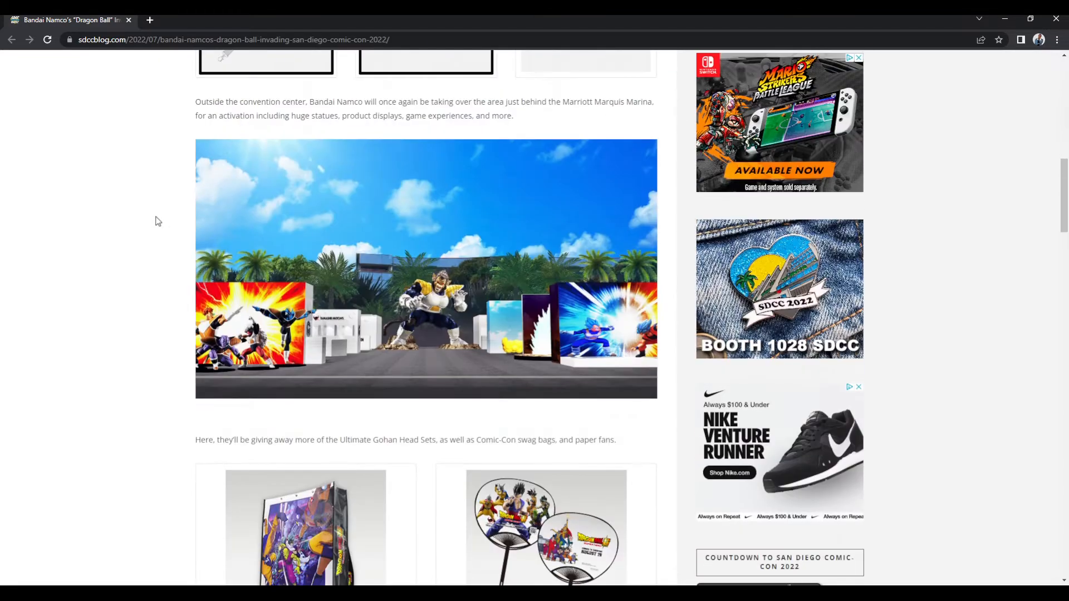
scroll("down", 3)
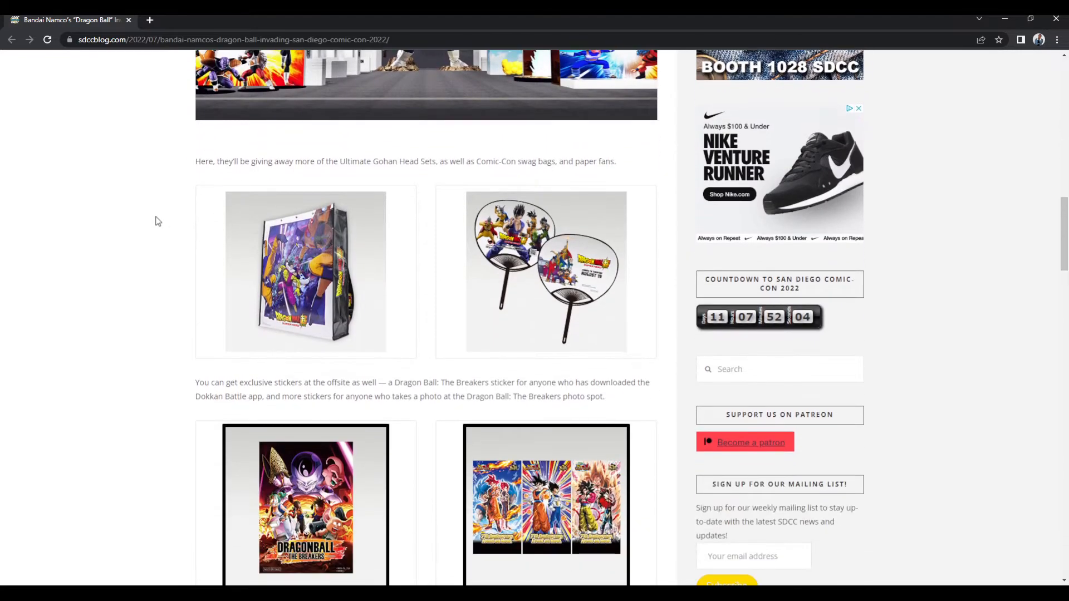
scroll("down", 3)
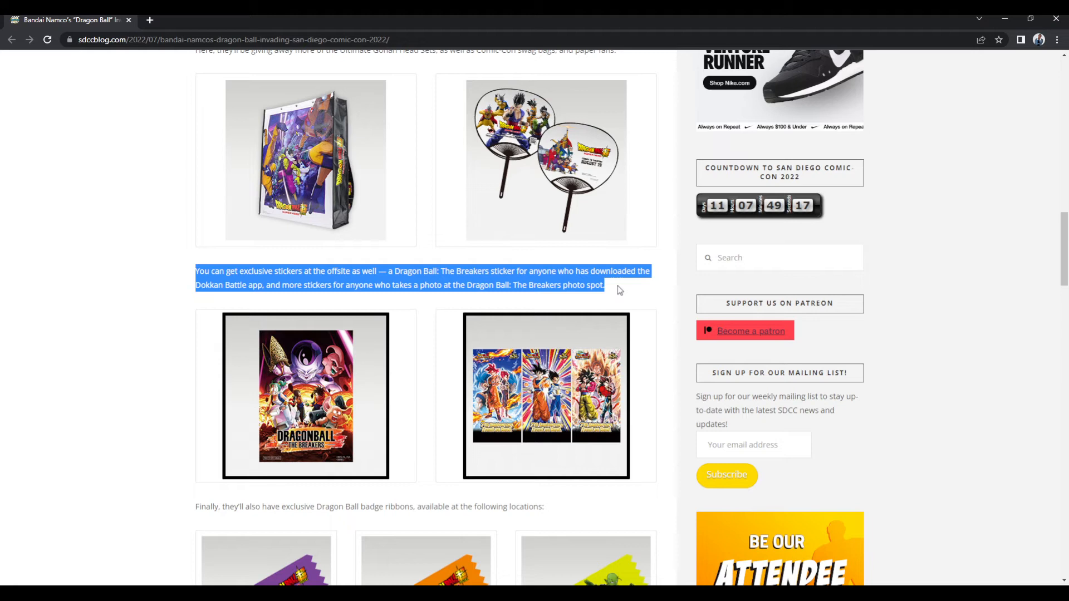
mouse_move(190, 527)
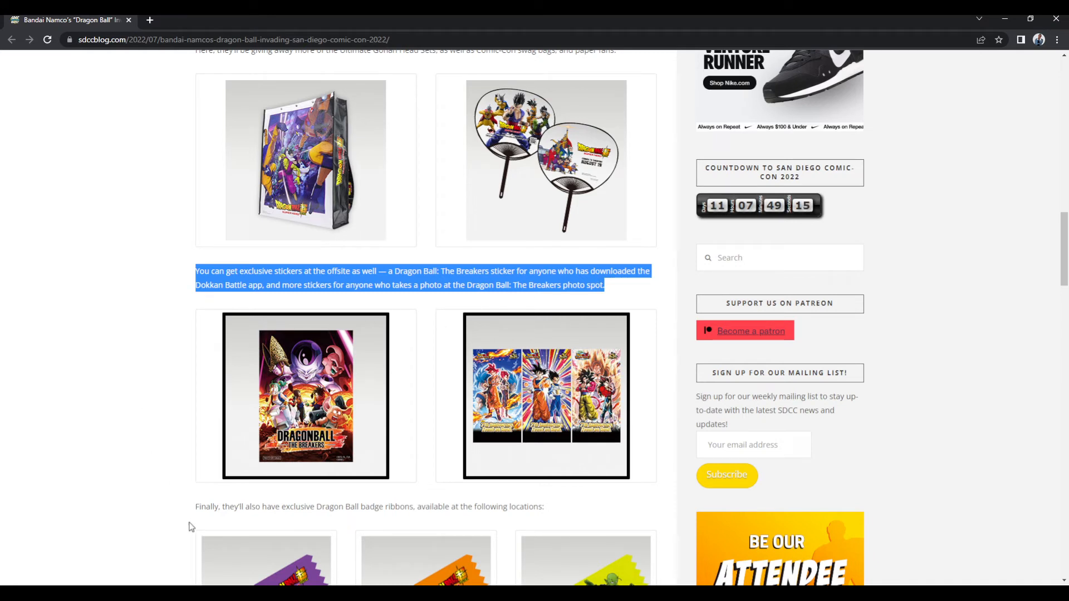